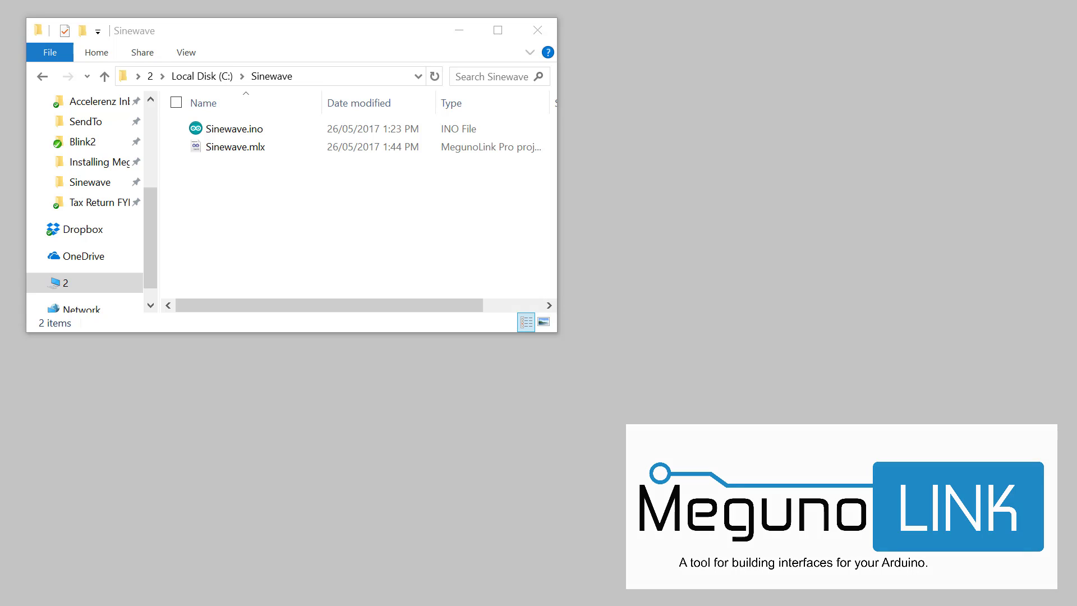
Open Sinewave.ino in Arduino IDE and Sinewave.mlx in MegunoLink Pro from the Sinewave folder
left_click(234, 128)
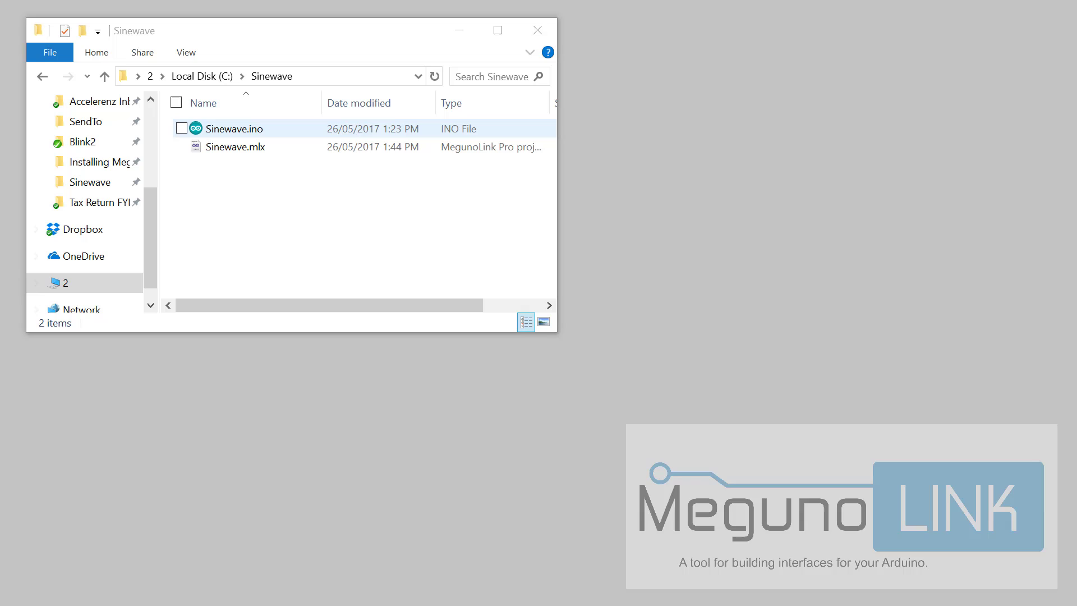
left_click(236, 146)
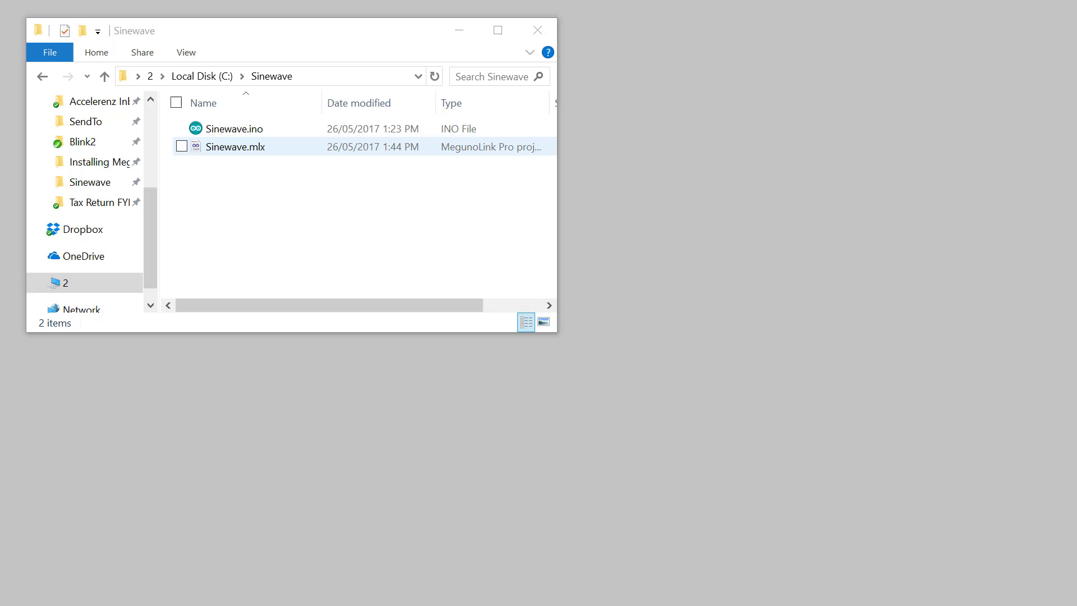
left_click(236, 128)
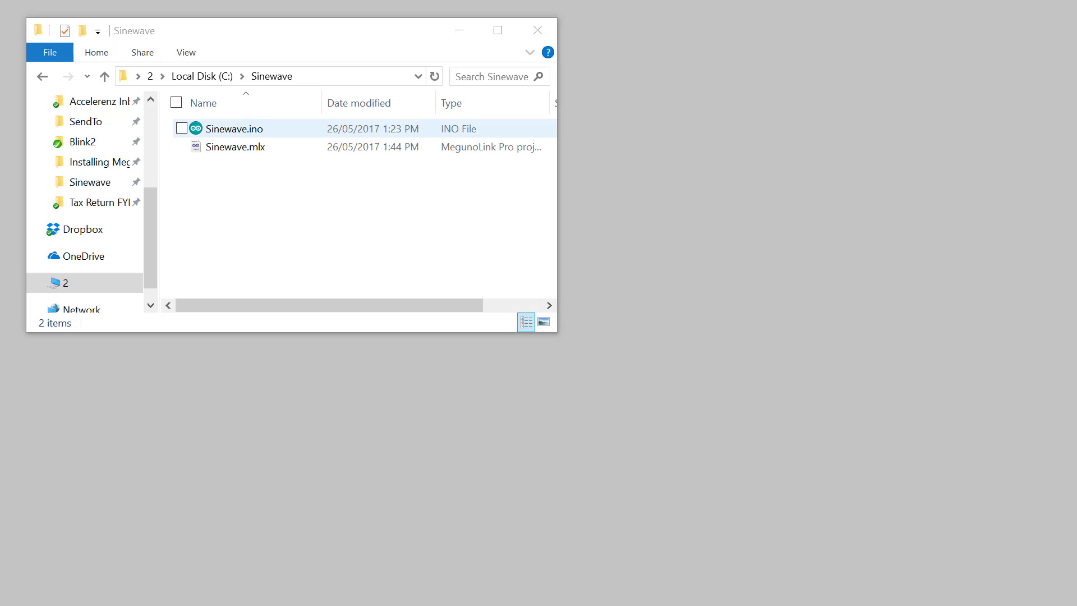
double_click(249, 147)
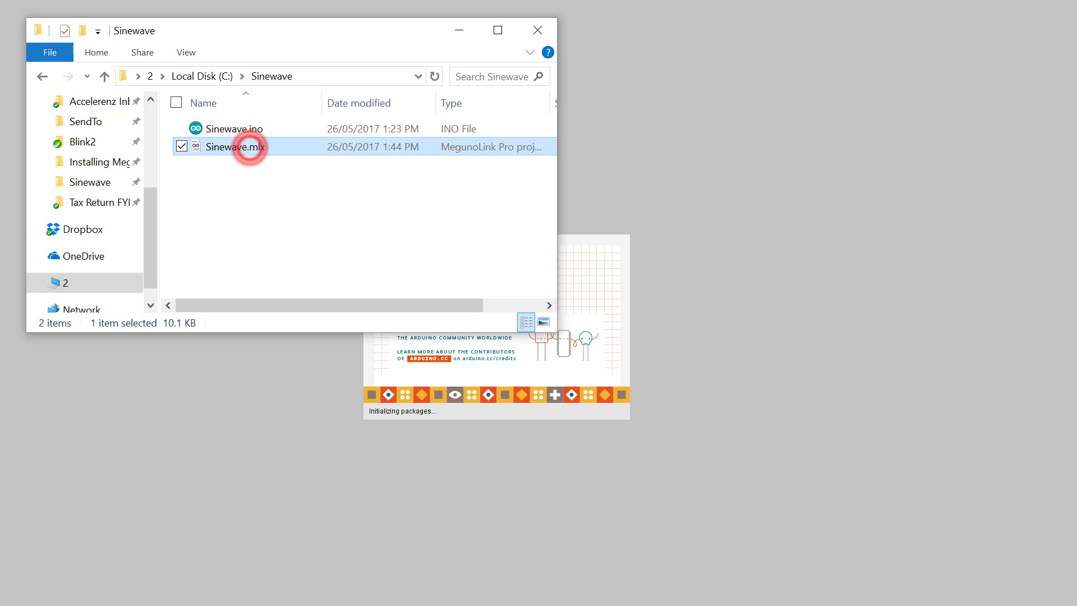
double_click(241, 146)
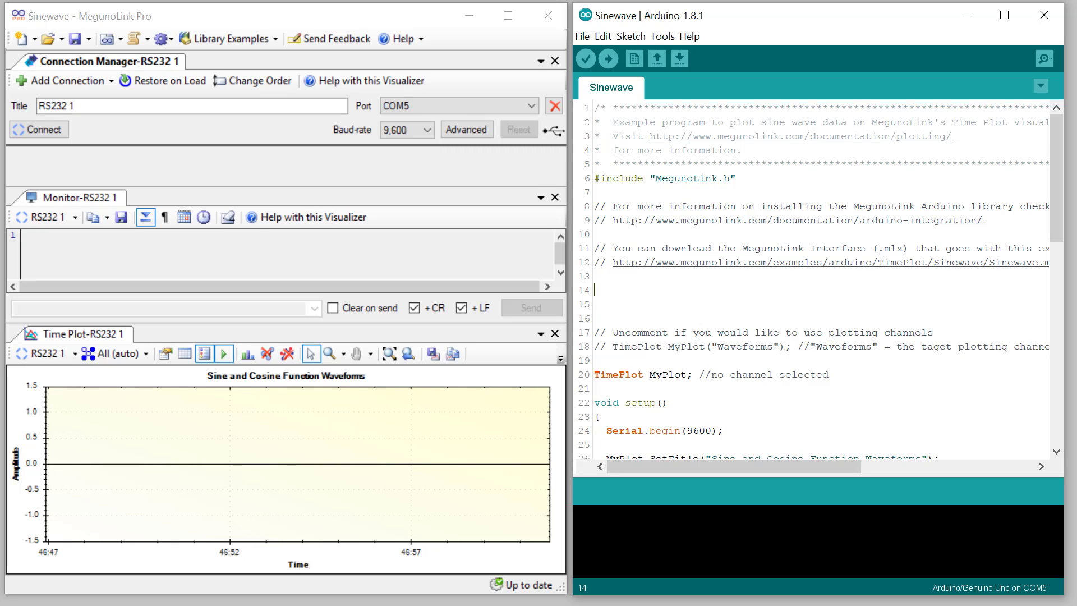
Review the sketch's MegunoLink.h include and TimePlot MyPlot declaration, scrolling through the code
double_click(665, 179)
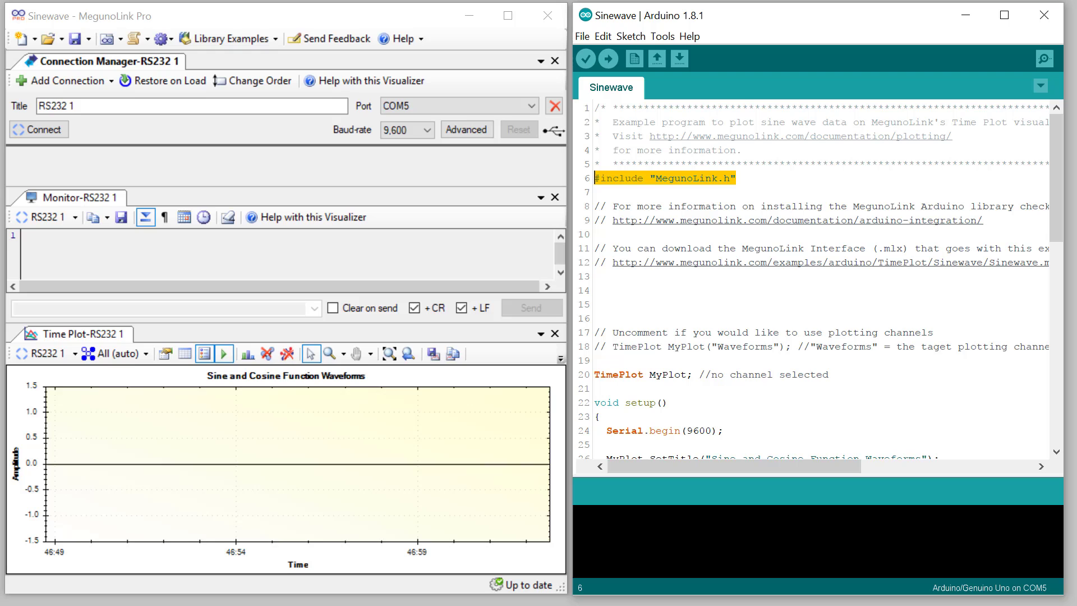
left_click(713, 375)
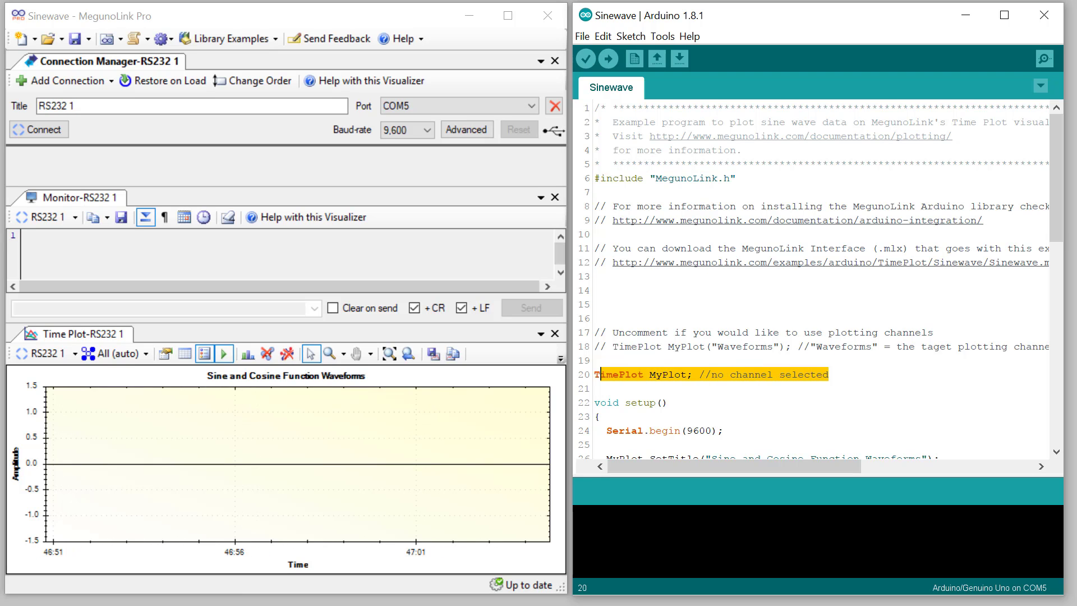
scroll("down", 3)
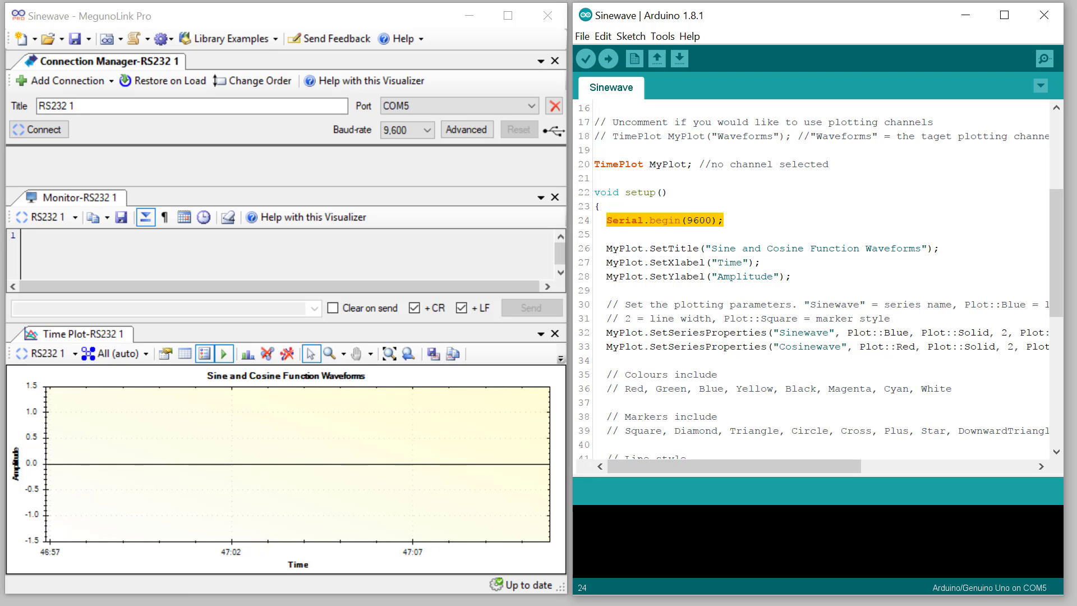
scroll("down", 3)
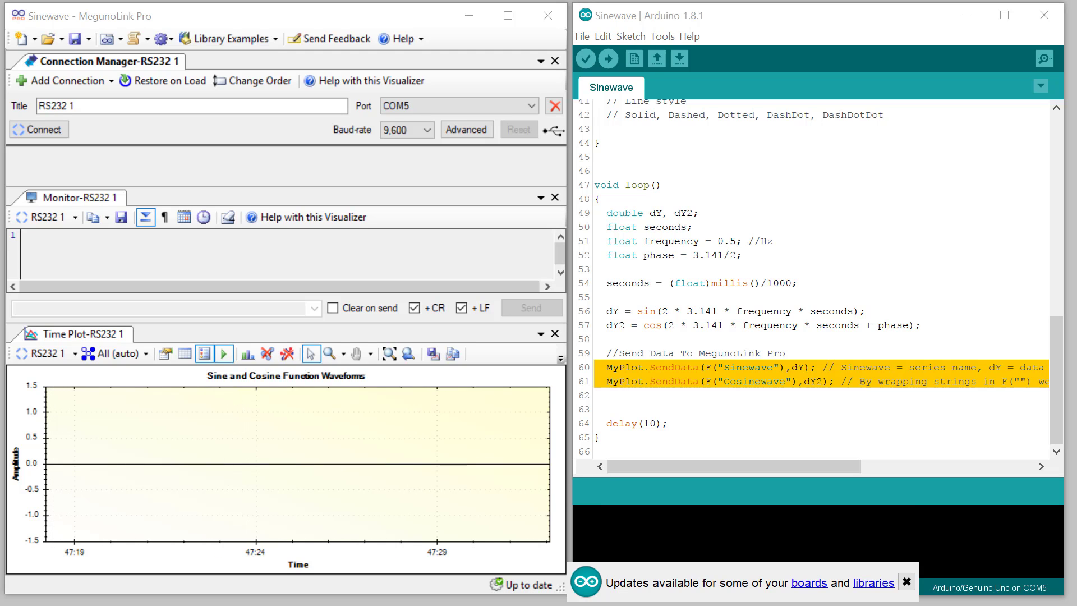
mouse_move(607, 59)
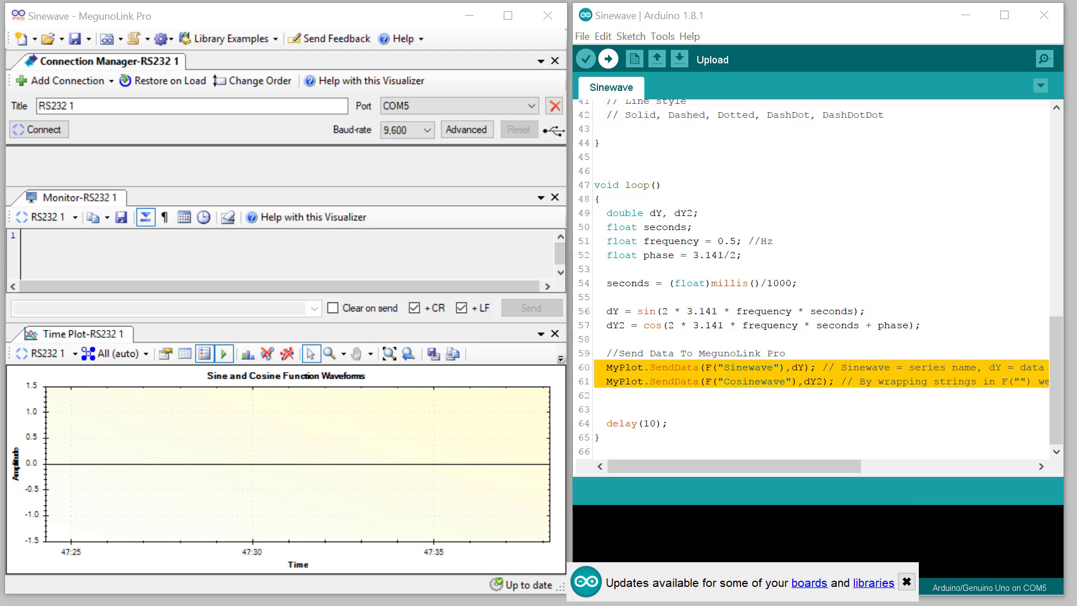
Upload the Sinewave sketch to the Uno, then connect MegunoLink Pro to the Arduino serial port
left_click(607, 59)
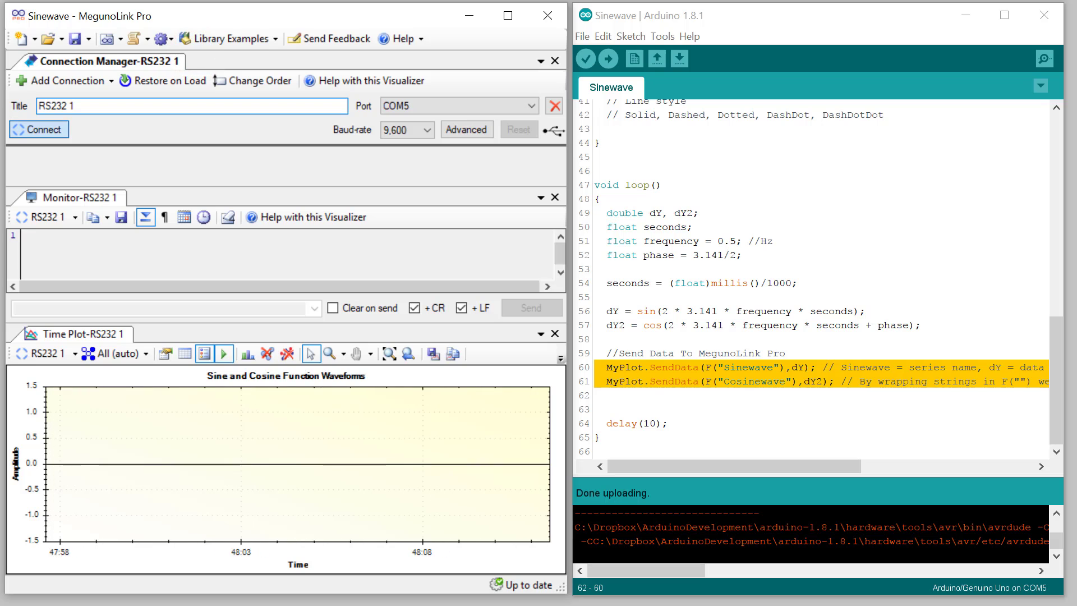
left_click(38, 129)
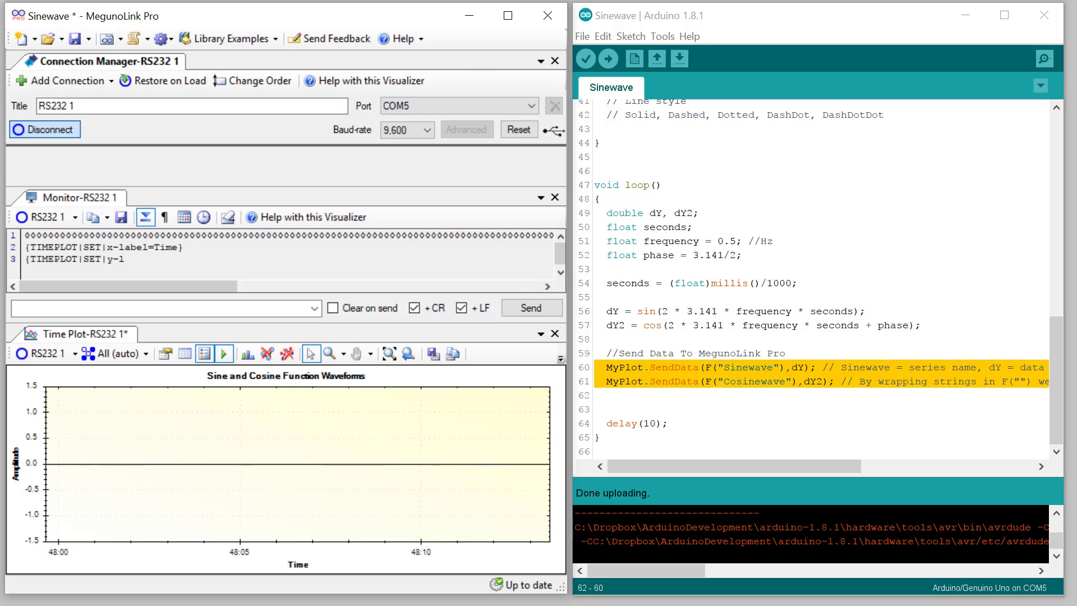